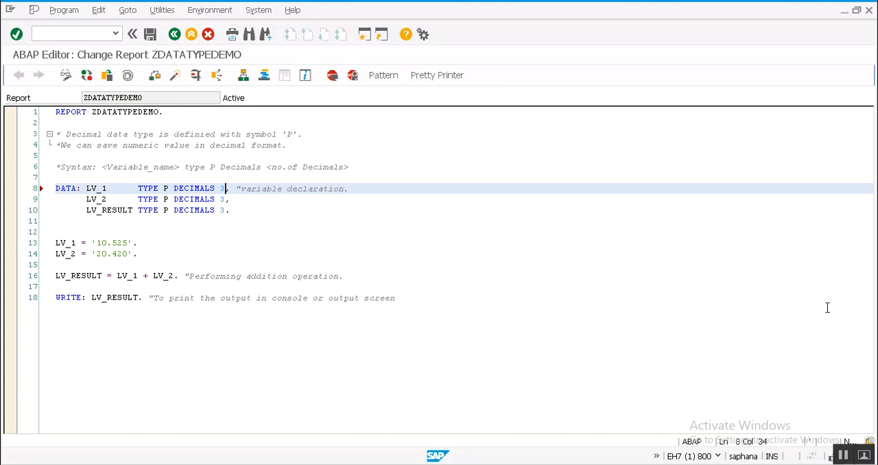
{"action": "mouse_move", "coordinate": [638, 224]}
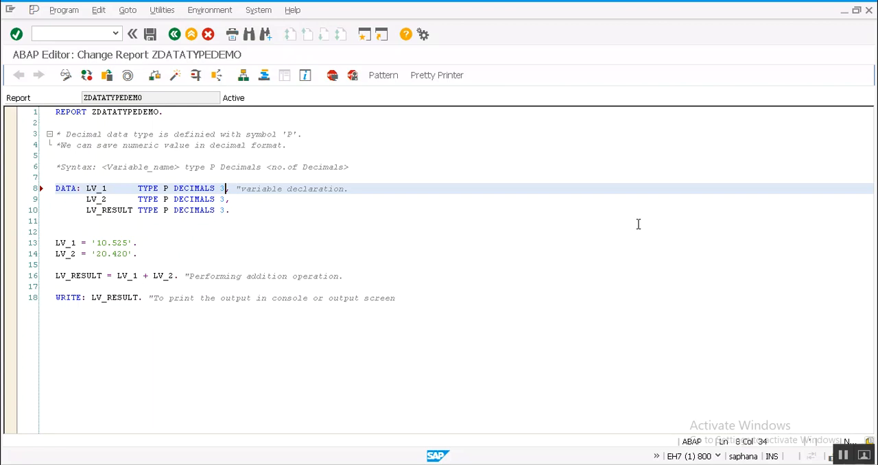
{"action": "mouse_move", "coordinate": [388, 172]}
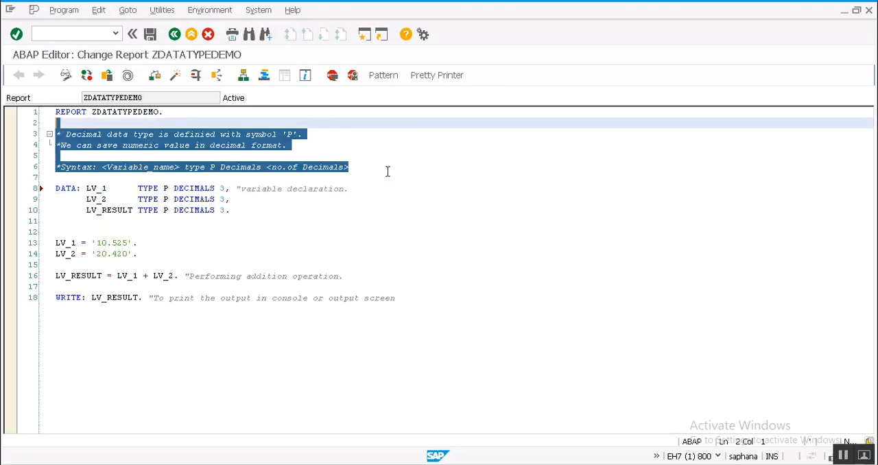
{"action": "mouse_move", "coordinate": [294, 144]}
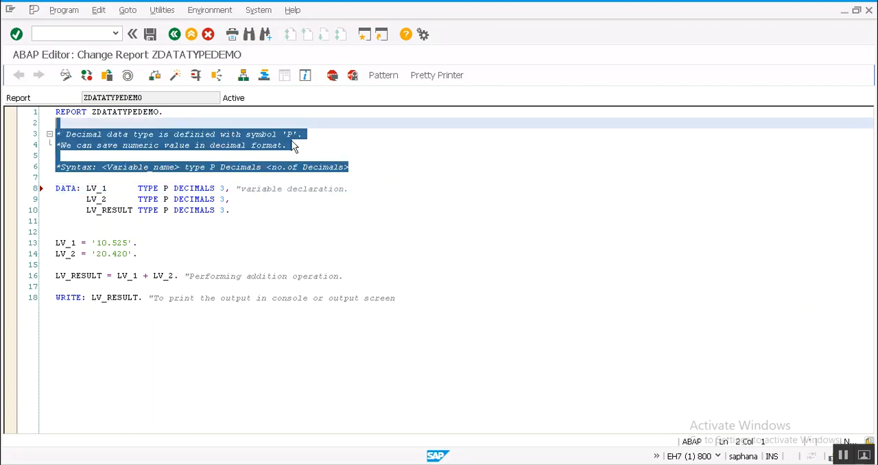
{"action": "mouse_move", "coordinate": [130, 202]}
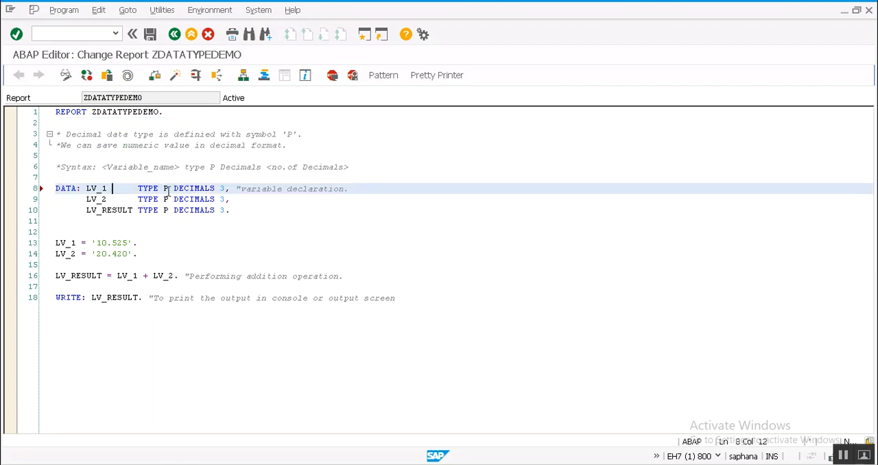
- Execute ZDATATYPEDEMO to display the sum 30.945, then go back to the source
{"action": "left_click", "coordinate": [223, 189]}
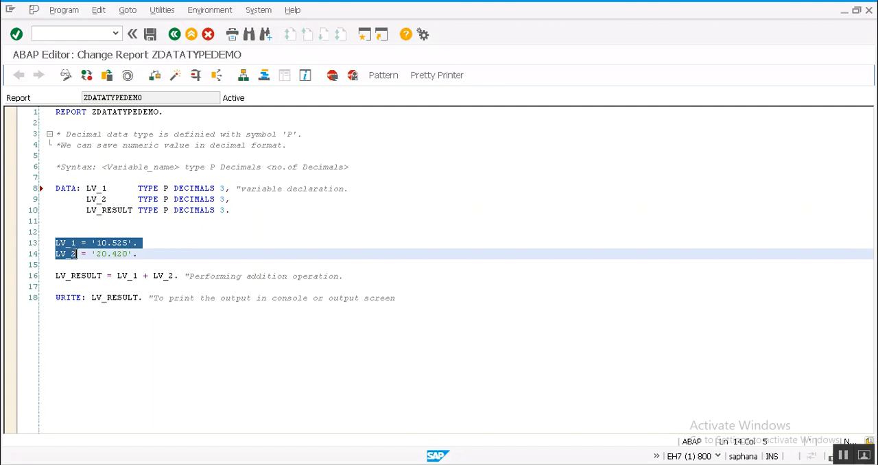
{"action": "left_click", "coordinate": [137, 253]}
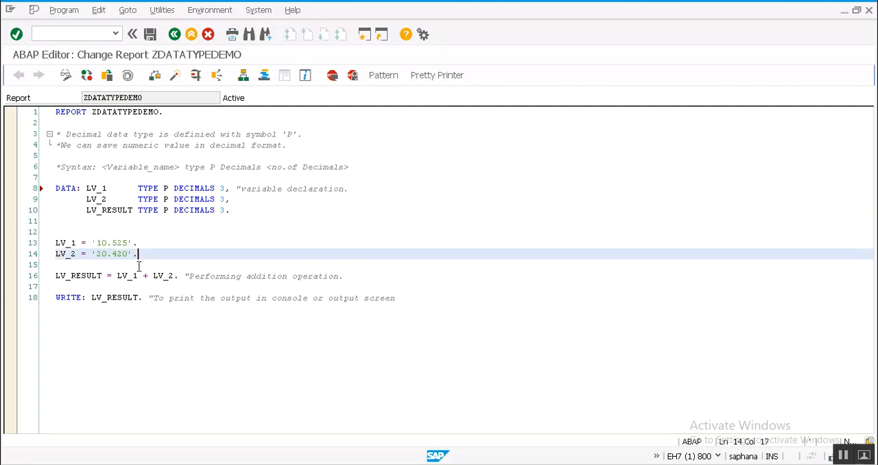
{"action": "mouse_move", "coordinate": [166, 282]}
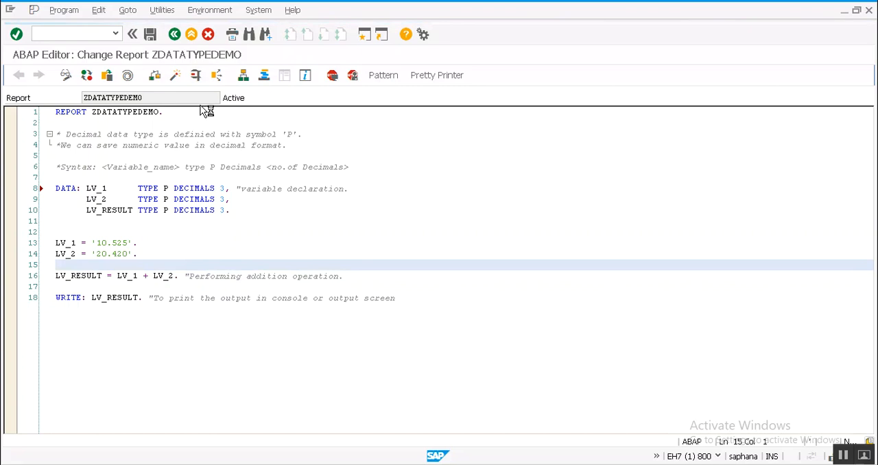
{"action": "key", "text": "F8"}
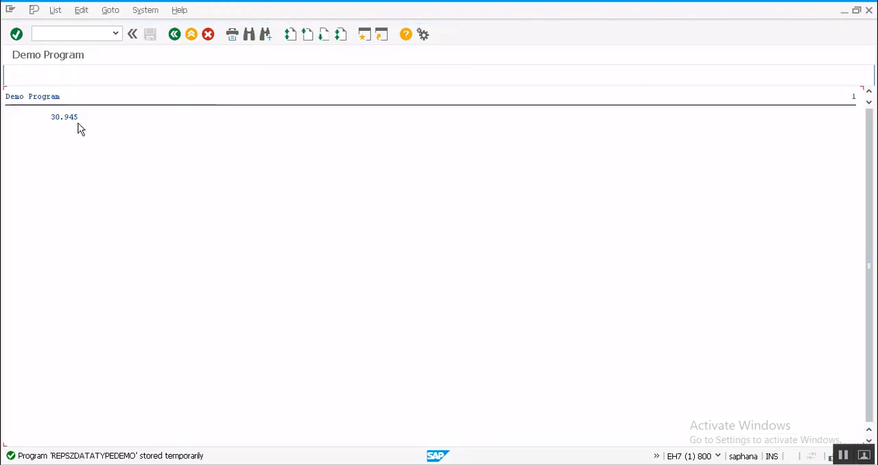
{"action": "mouse_move", "coordinate": [174, 34]}
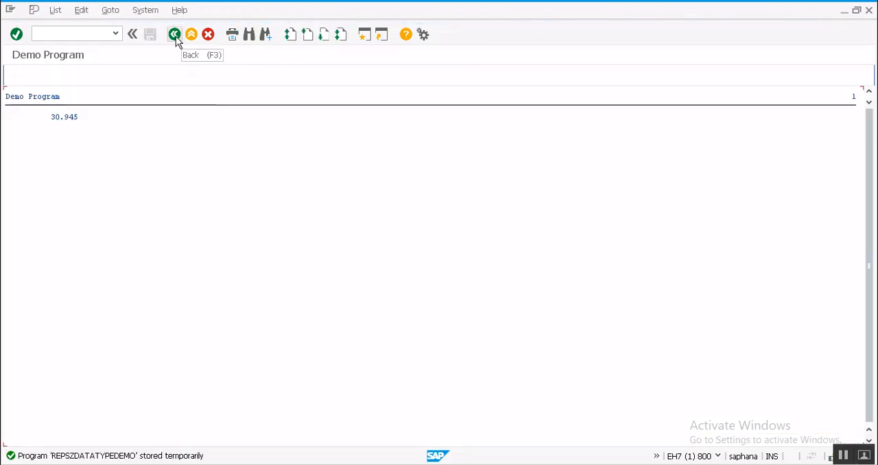
{"action": "left_click", "coordinate": [175, 35]}
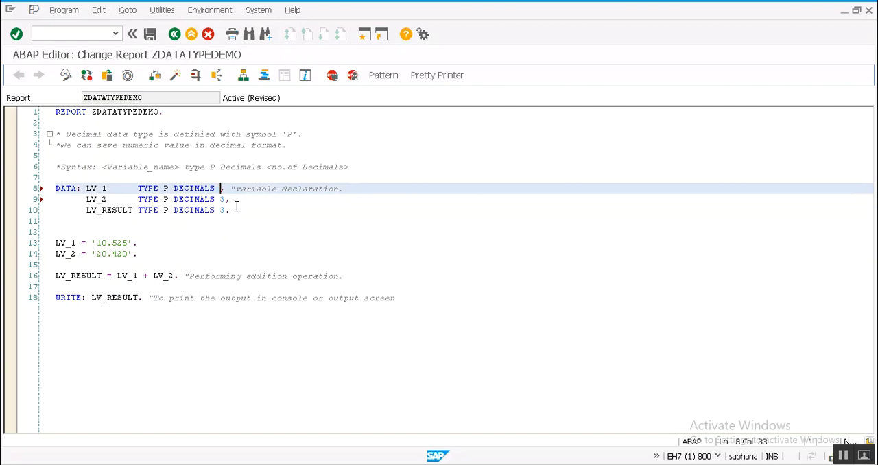
- Assign LV_1 the value '10.52567' and move to the WRITE statement to output LV_1
{"action": "type", "text": "3"}
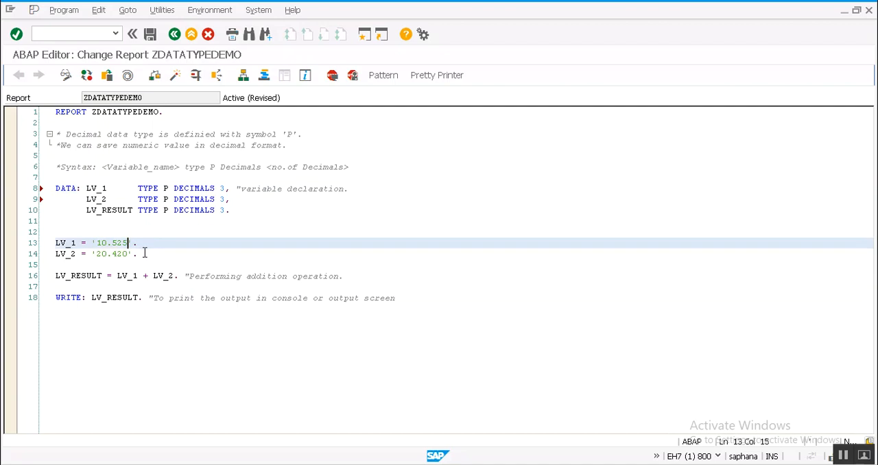
{"action": "type", "text": "67"}
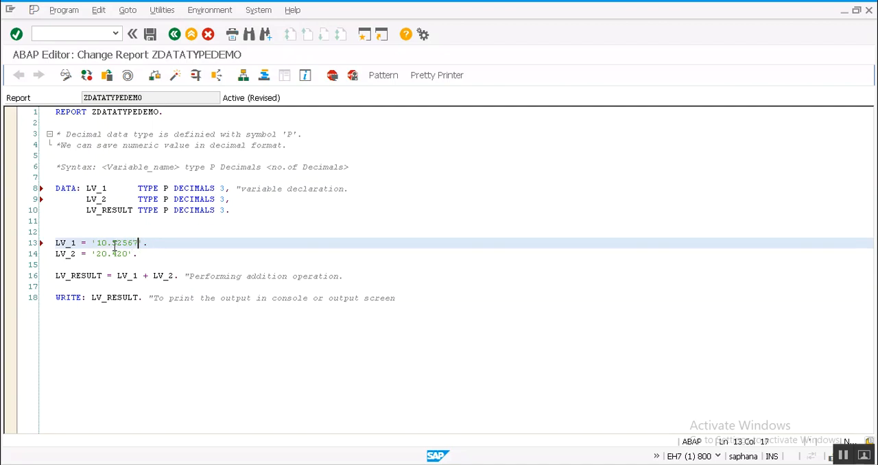
{"action": "double_click", "coordinate": [125, 243]}
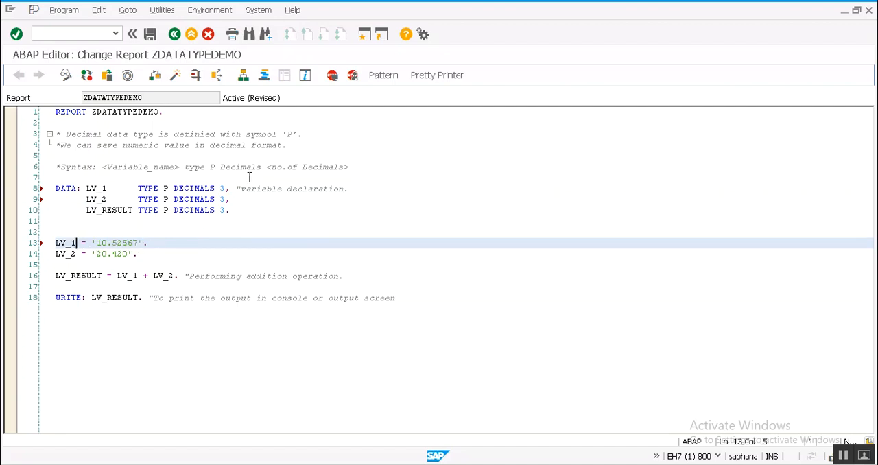
{"action": "left_click", "coordinate": [222, 189]}
{"action": "type", "text": "1"}
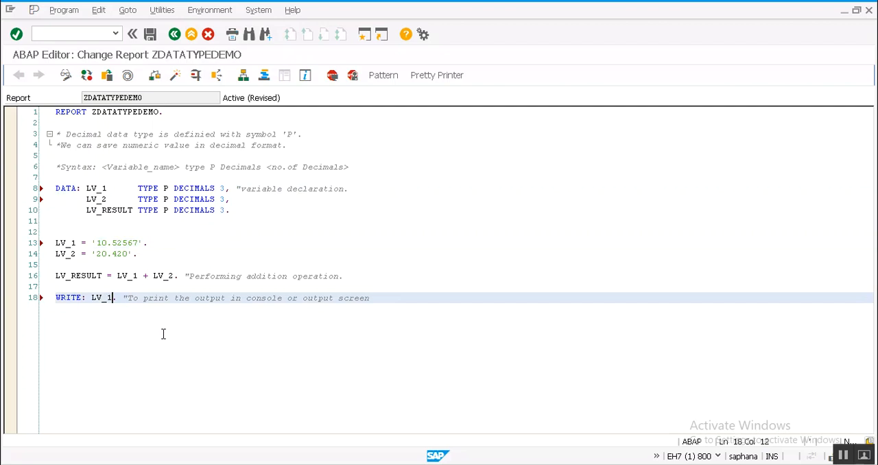
{"action": "mouse_move", "coordinate": [175, 75]}
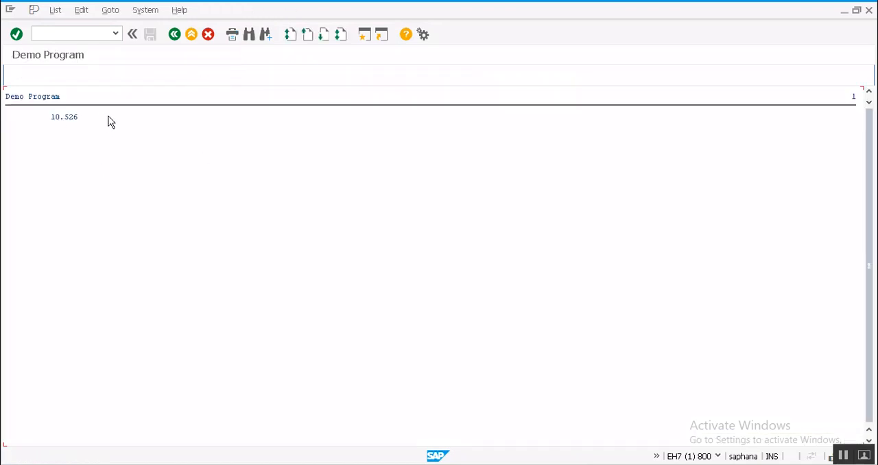
- Return to the editor and select LV_1 in the WRITE statement to replace with LV_RESULT
{"action": "left_click", "coordinate": [174, 34]}
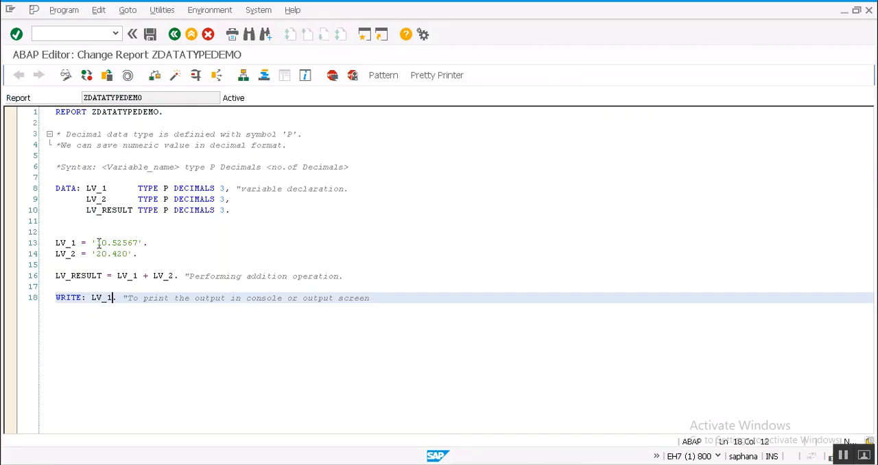
{"action": "double_click", "coordinate": [116, 243]}
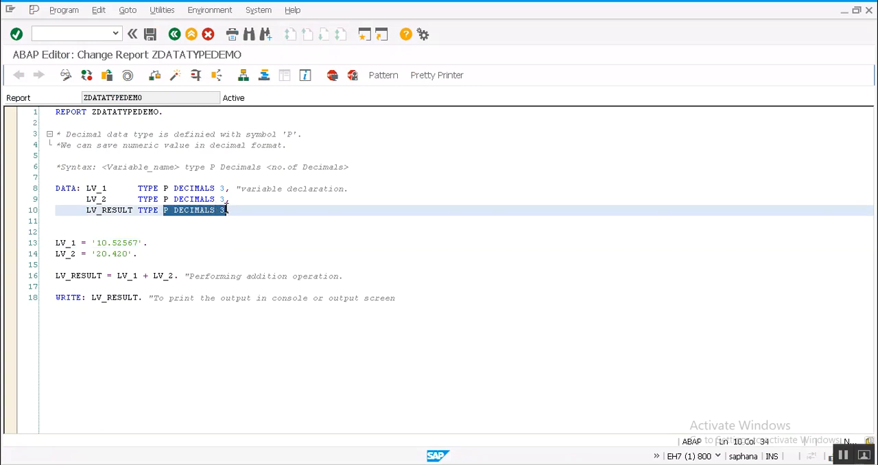
- Declare LV_RESULT as TYPE I and activate ZDATATYPEDEMO
{"action": "type", "text": "I."}
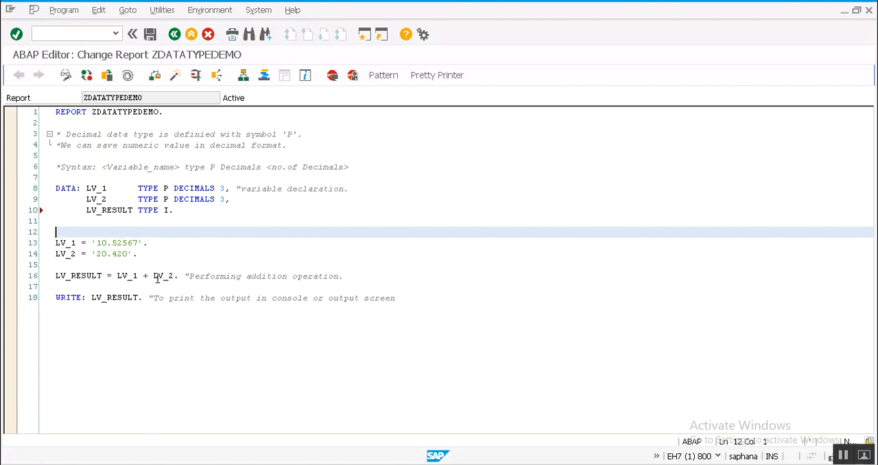
{"action": "mouse_move", "coordinate": [89, 275]}
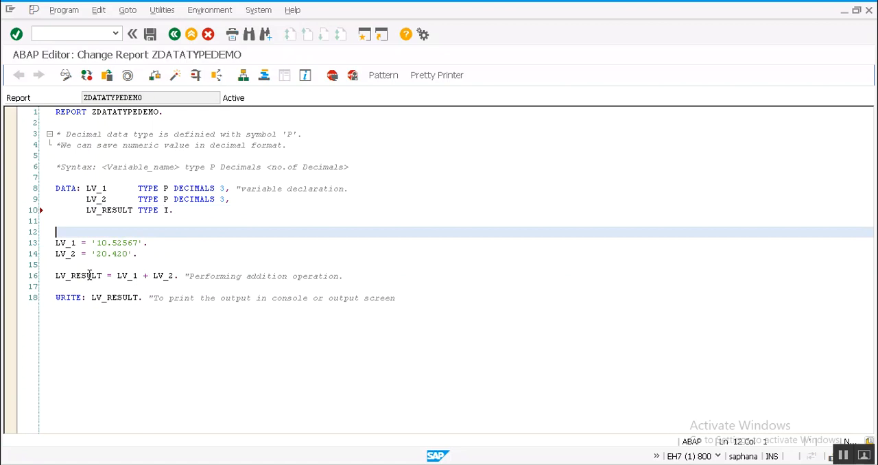
{"action": "left_click", "coordinate": [86, 276]}
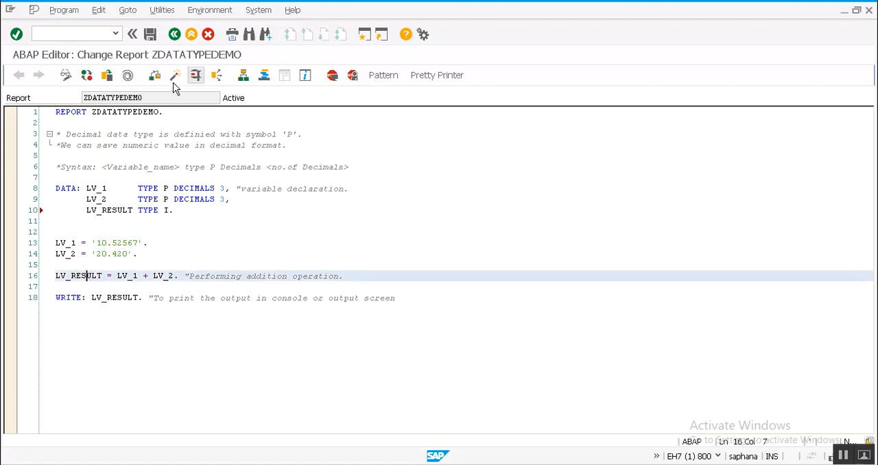
{"action": "left_click", "coordinate": [175, 75]}
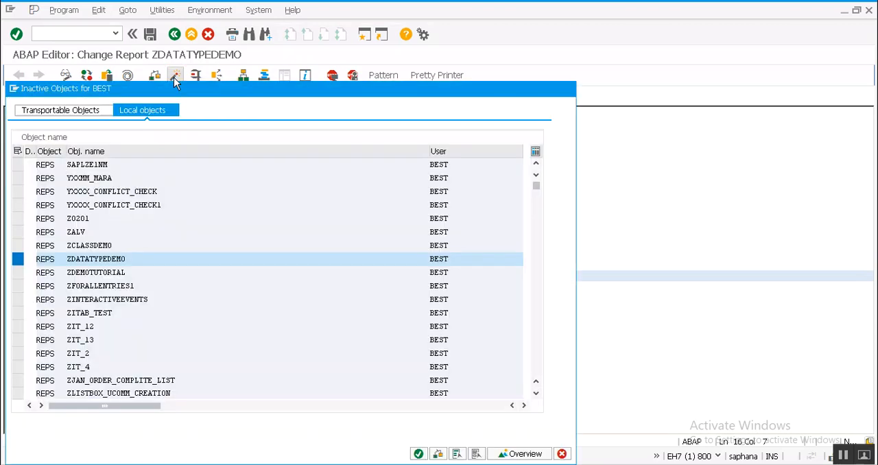
{"action": "left_click", "coordinate": [175, 75]}
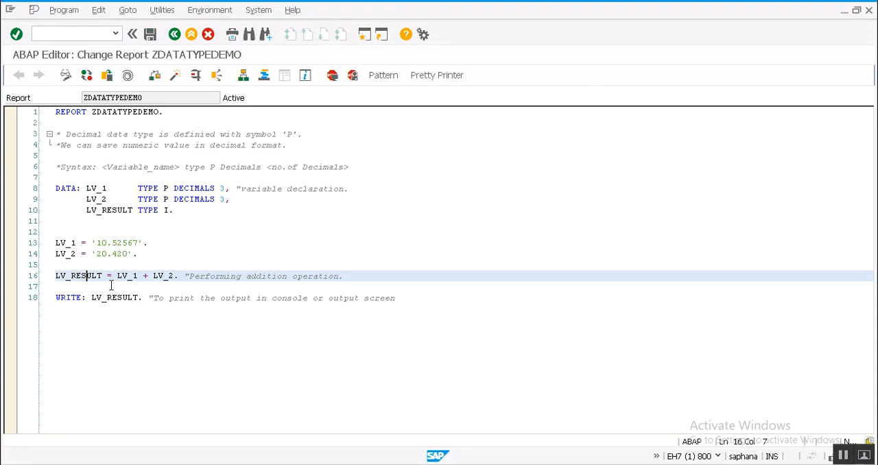
{"action": "mouse_move", "coordinate": [170, 295]}
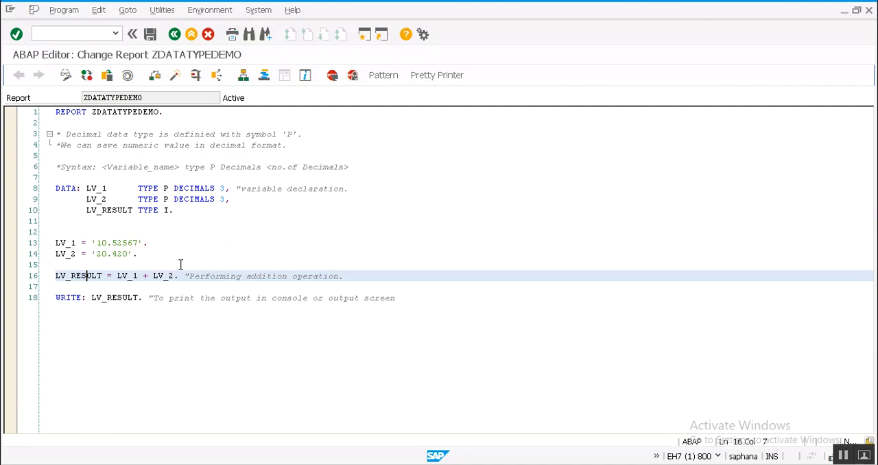
{"action": "mouse_move", "coordinate": [71, 279]}
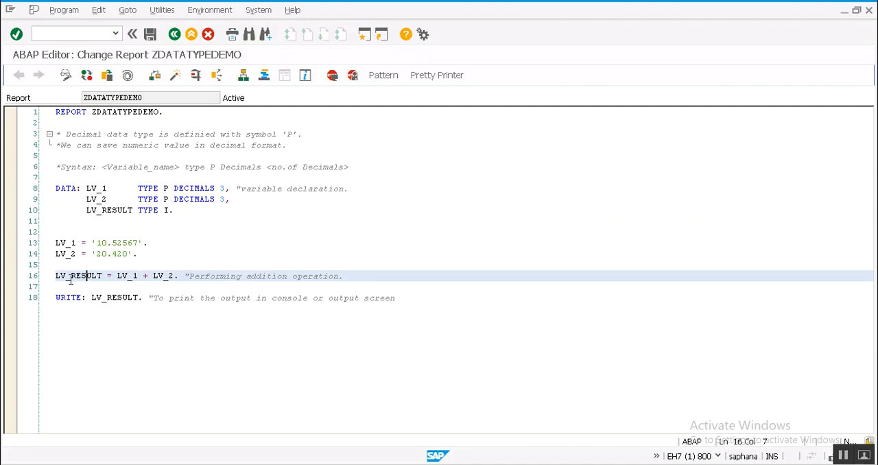